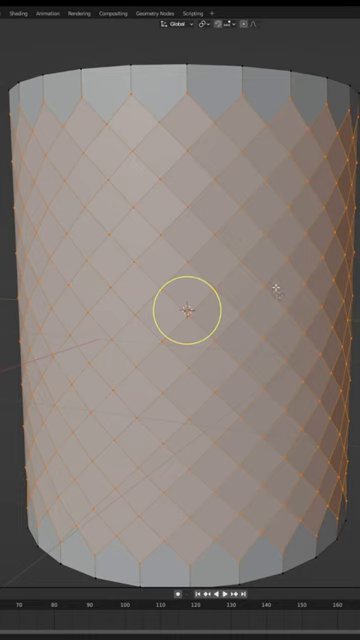
# Step: Show the vertex merge choices for the cylinder, including Merge By Distance
pyautogui.rightClick(190, 304)
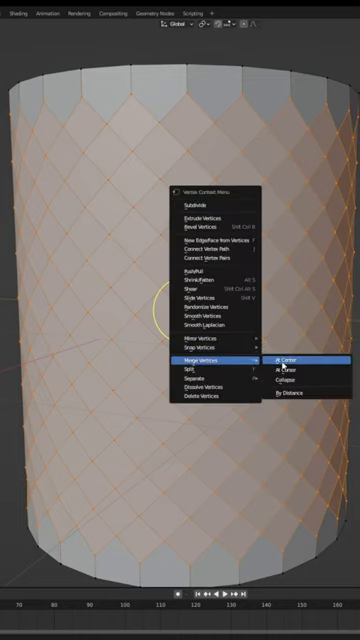
pyautogui.moveTo(290, 392)
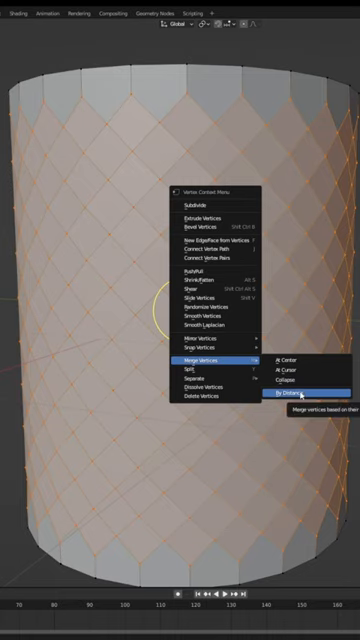